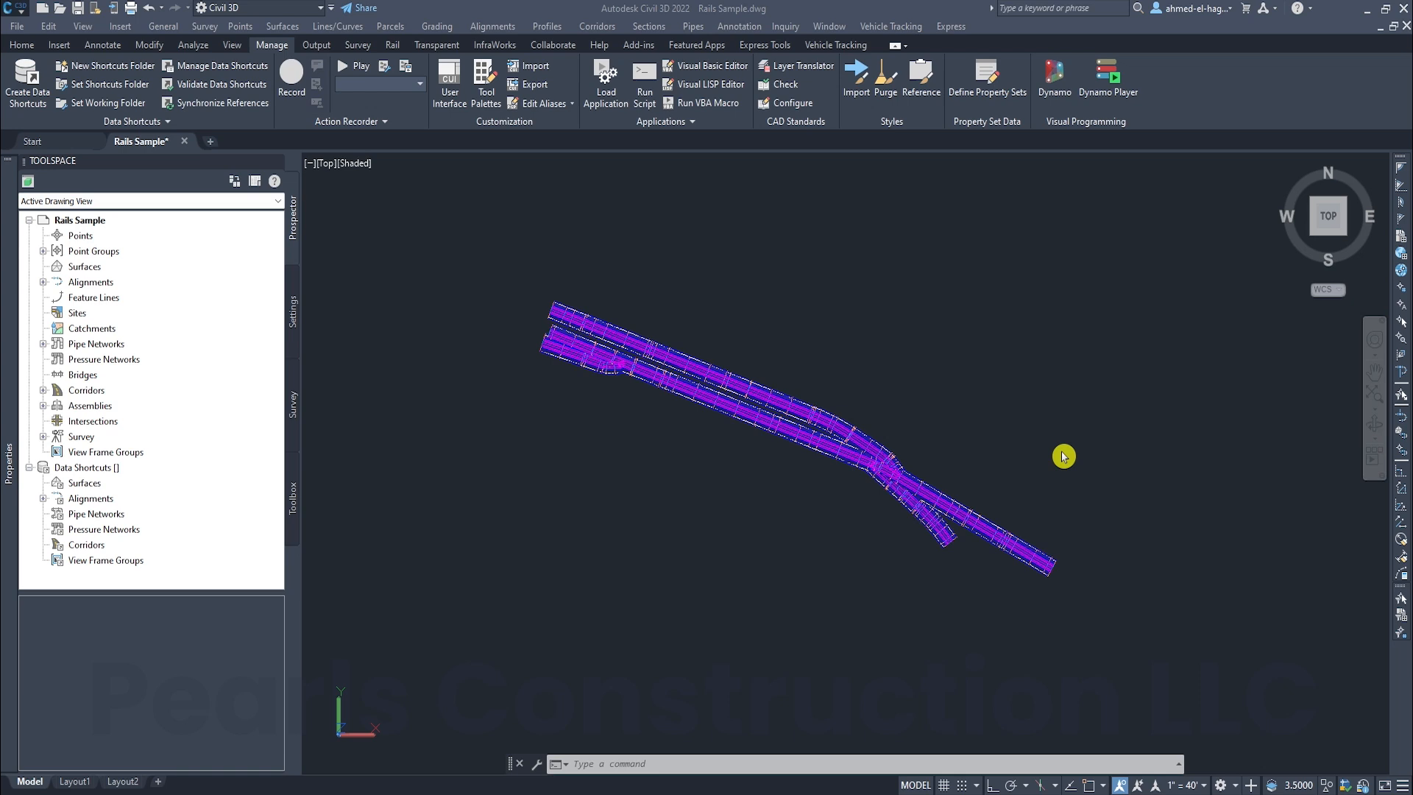
Open Define Property Sets to view the existing PARAMETERS definition in Style Manager
left_click(987, 79)
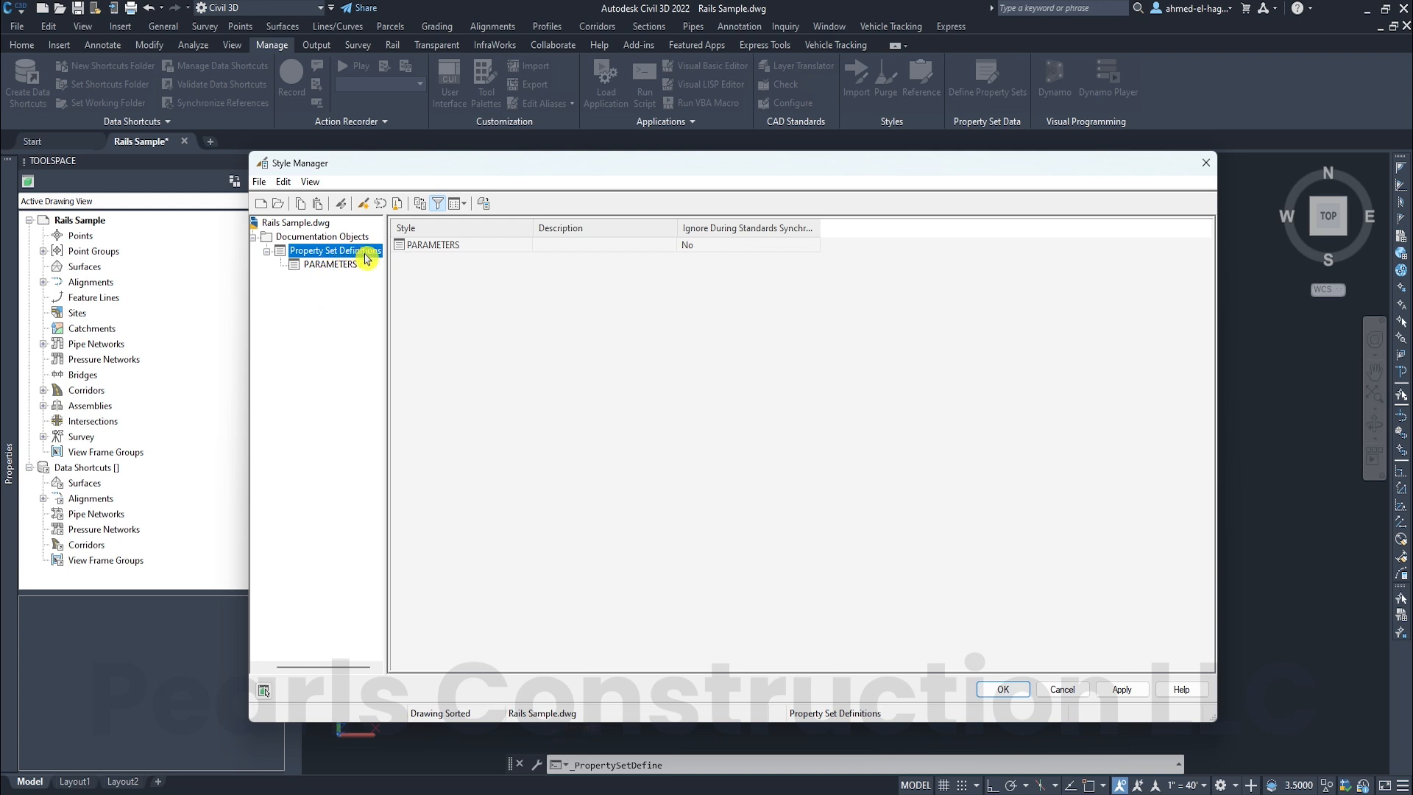
Add a new property set definition and rename it 'Pearls Parameters'
right_click(333, 257)
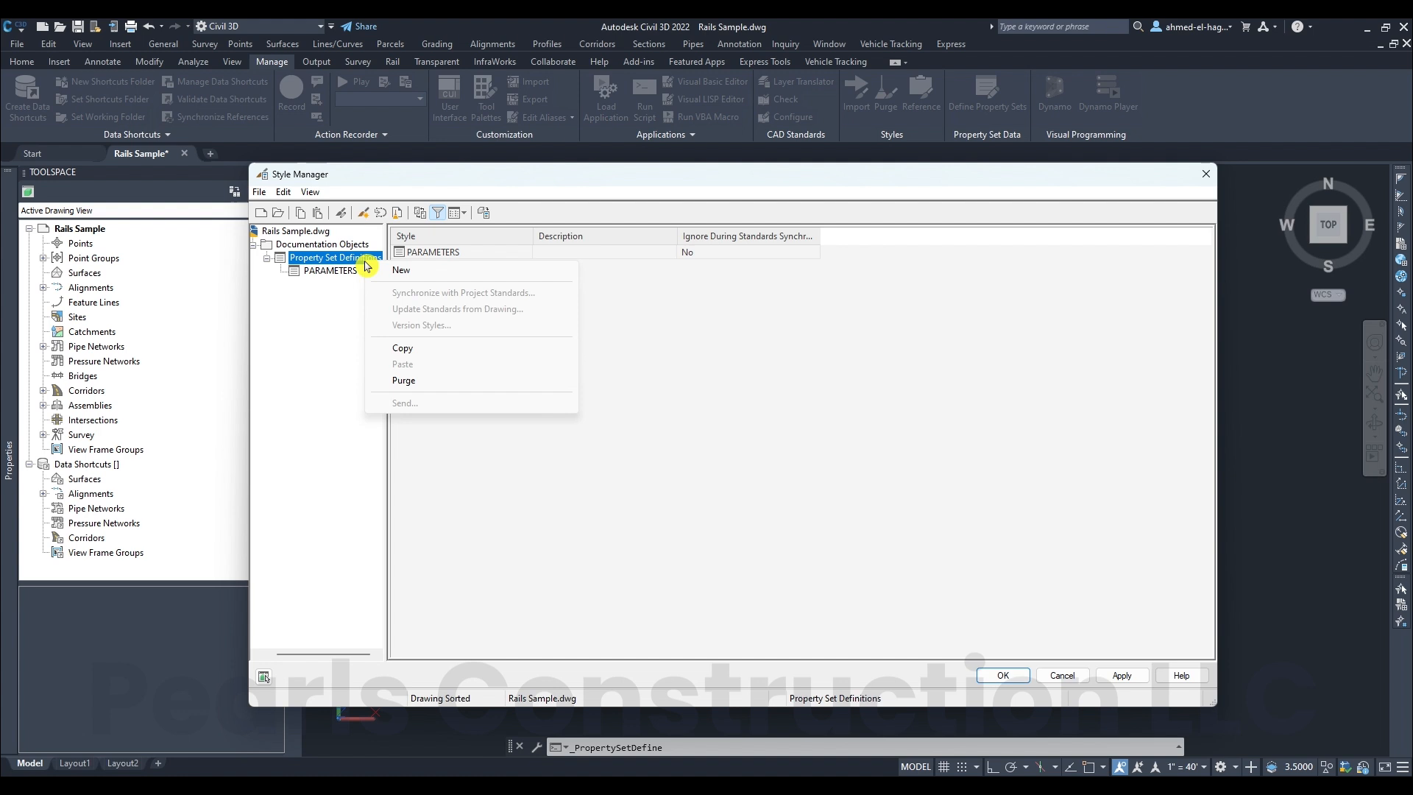
left_click(401, 270)
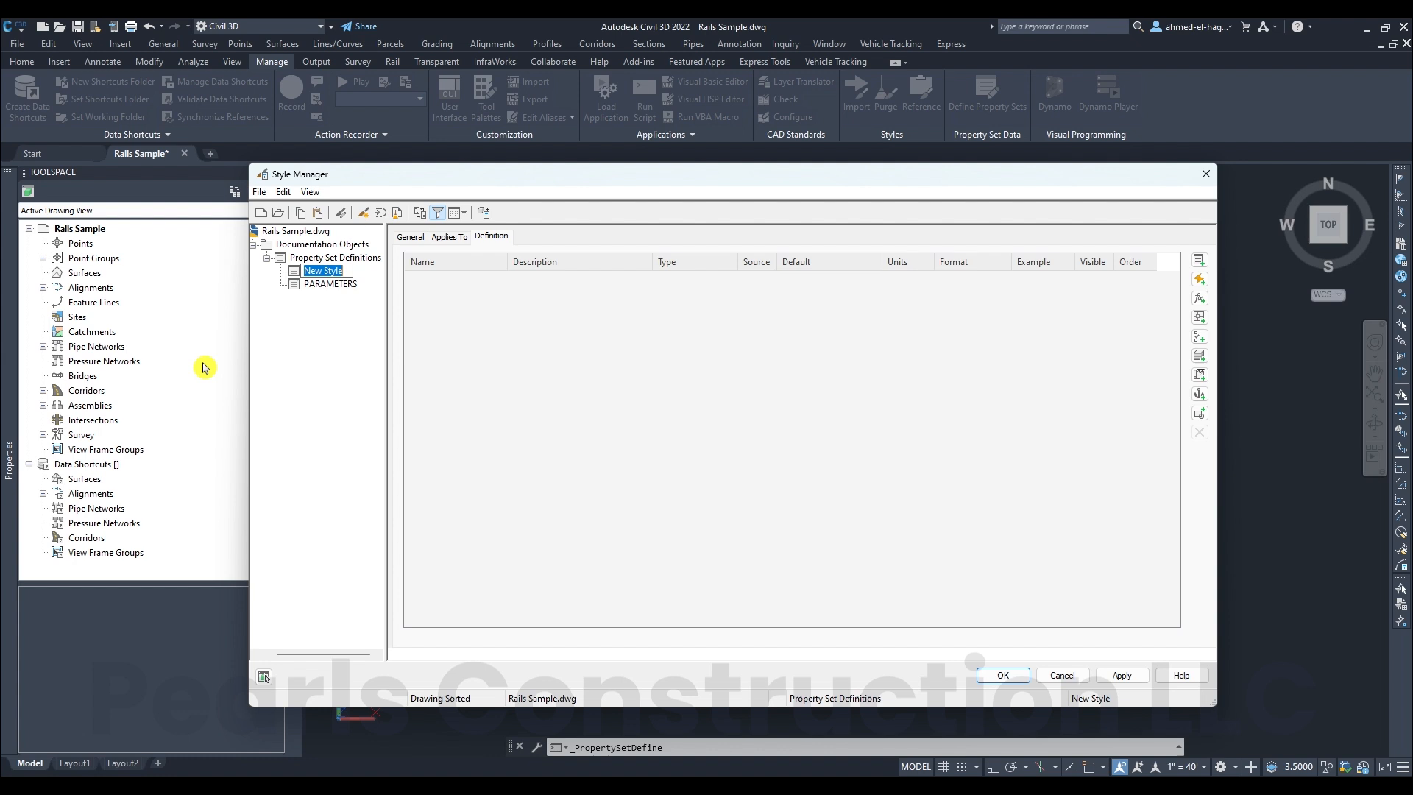
type("Pearls Parameters")
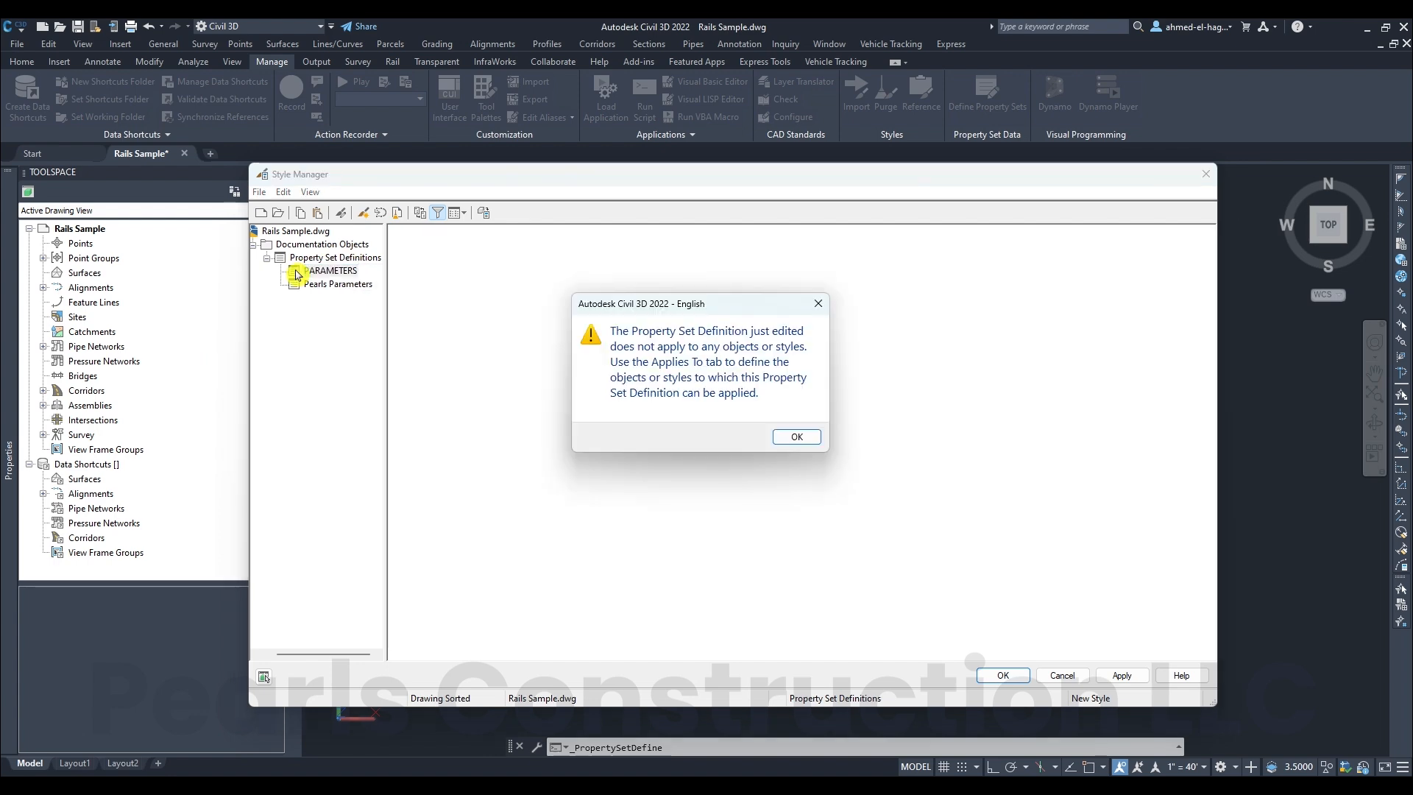
Dismiss the no-objects warning and review the Applies To object list
left_click(796, 437)
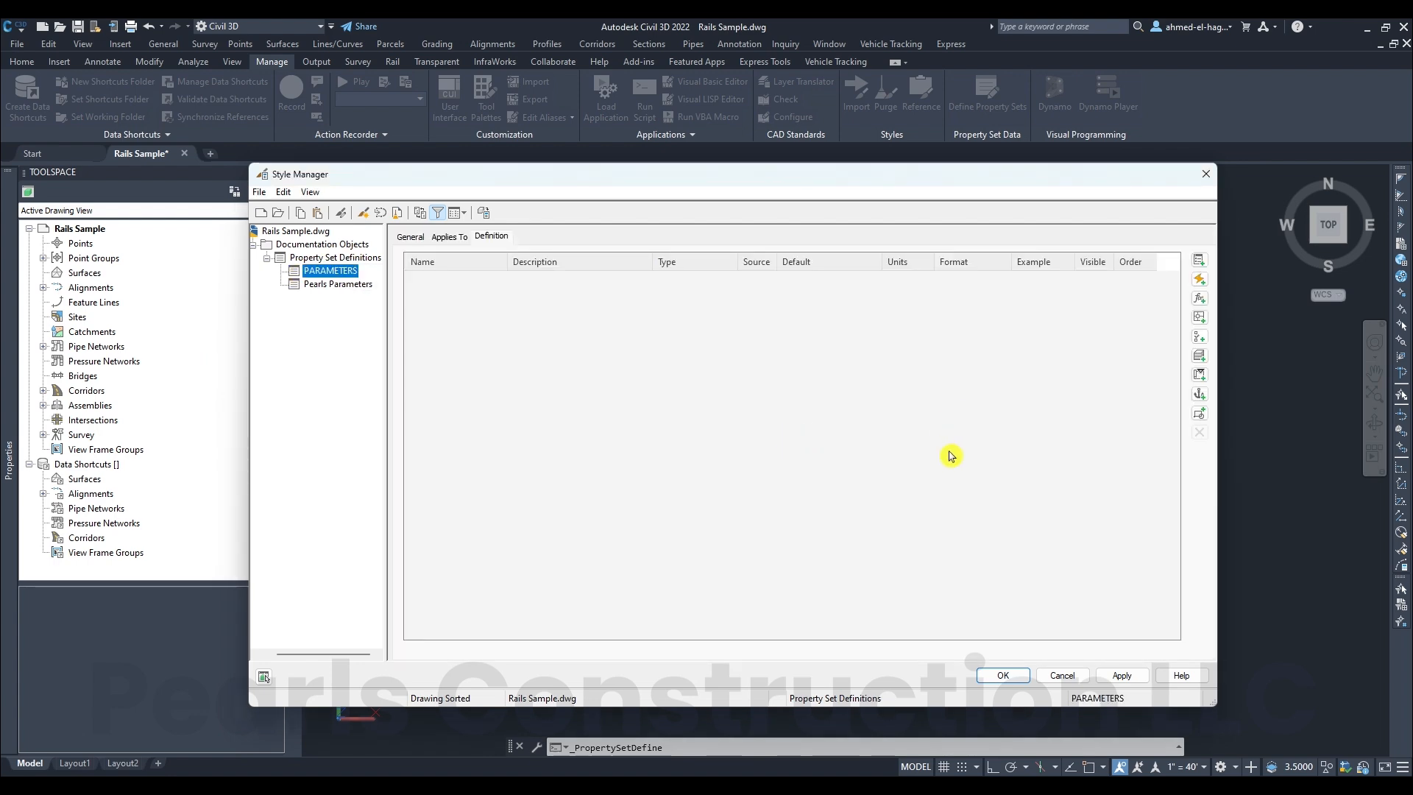
left_click(449, 236)
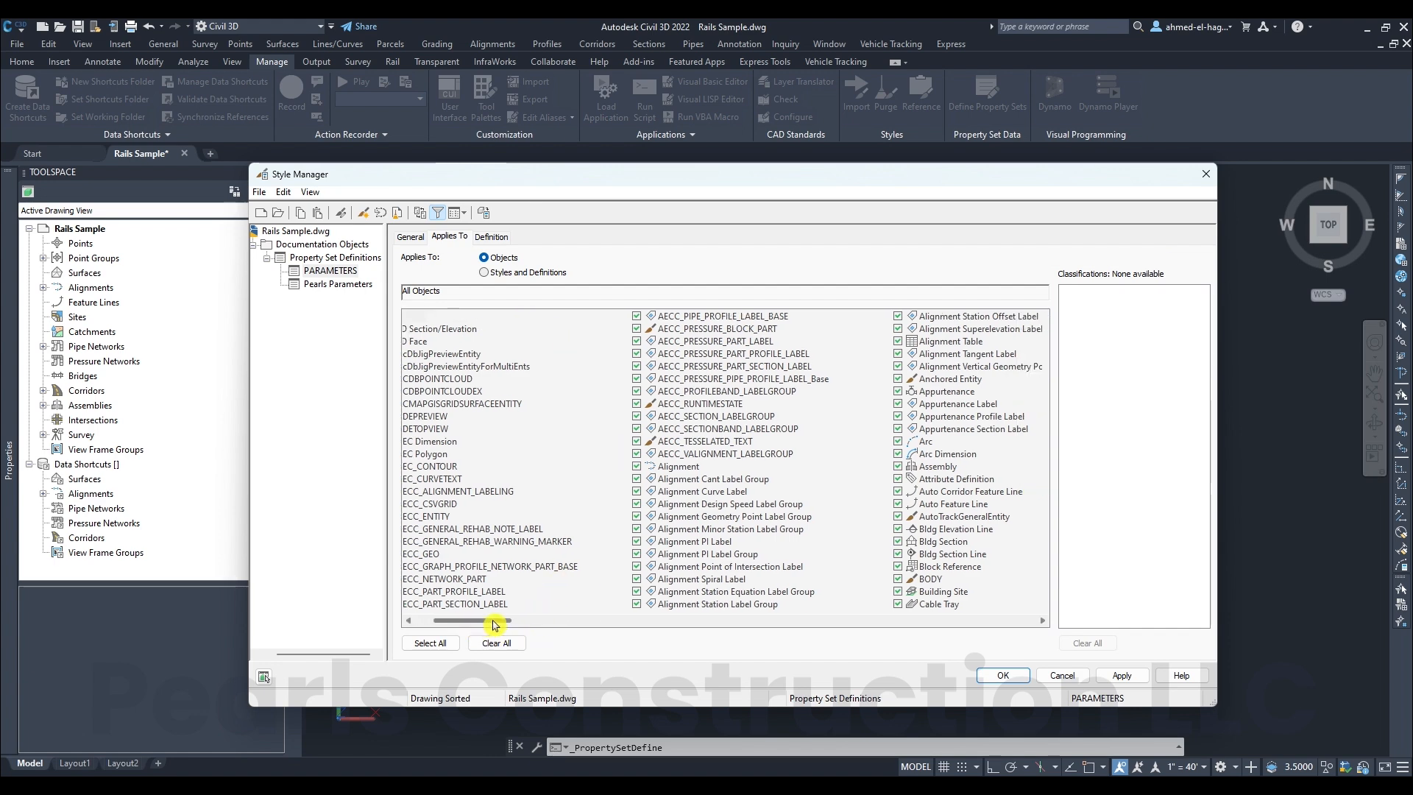
left_click_drag(491, 622, 662, 620)
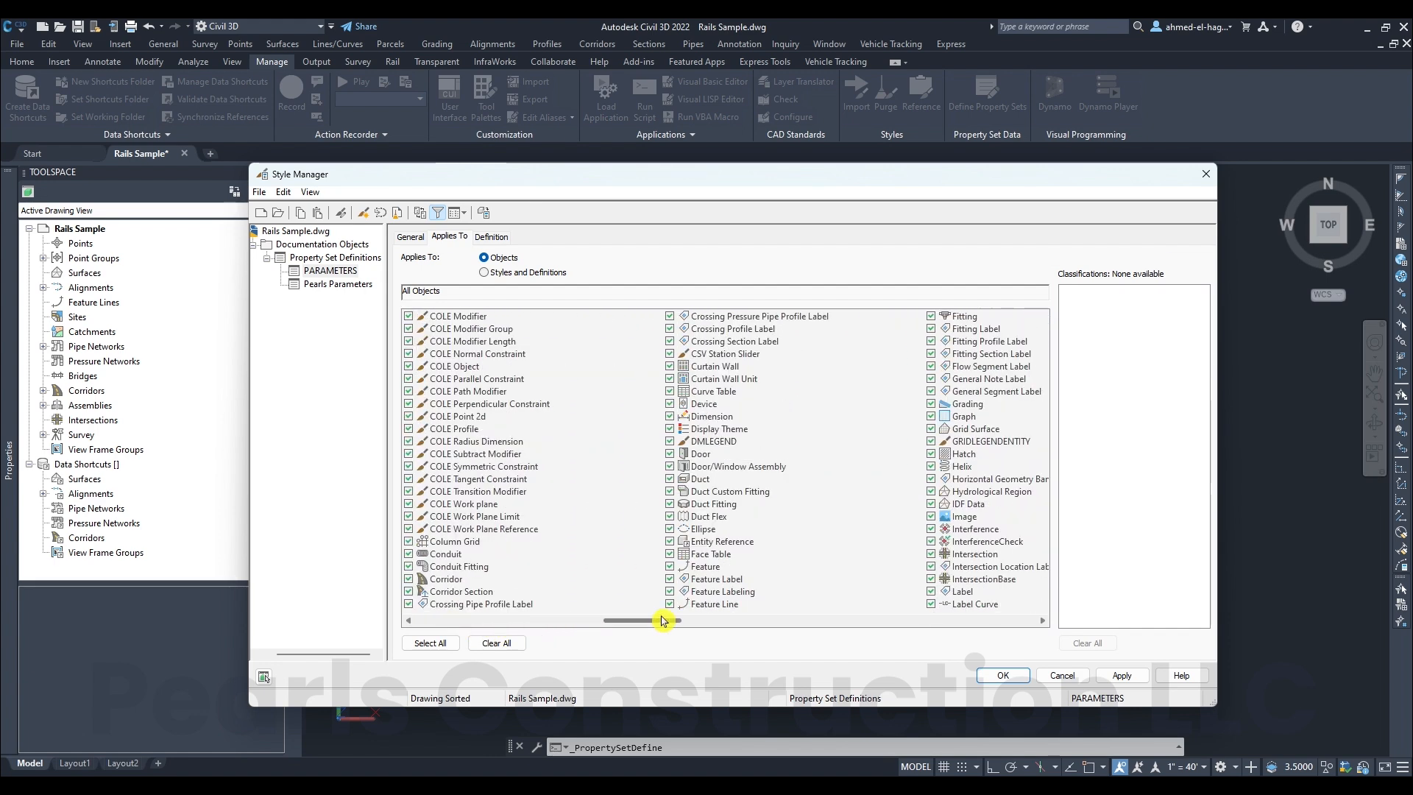
left_click_drag(662, 620, 734, 619)
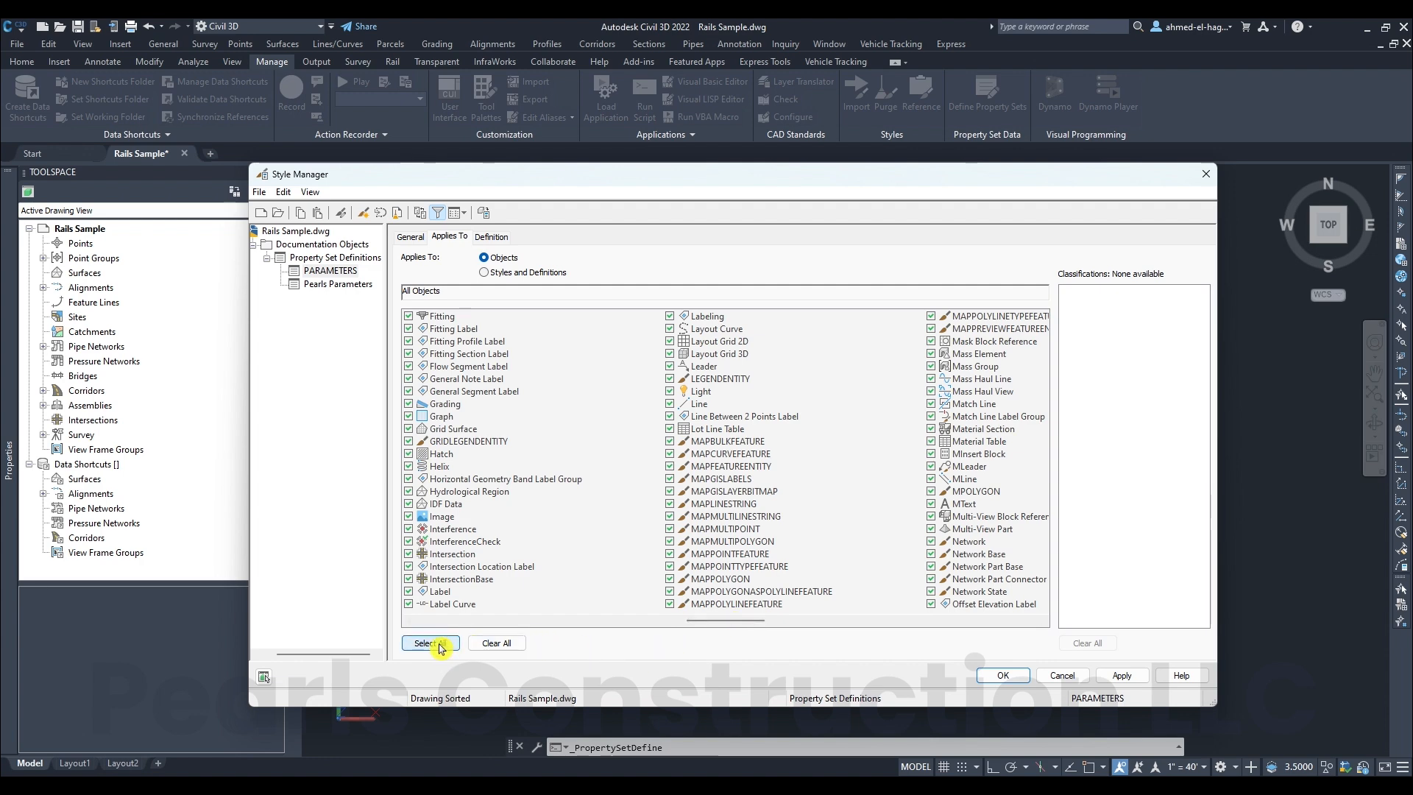
Set Pearls Parameters to apply to all objects, then start a manual property
left_click(338, 284)
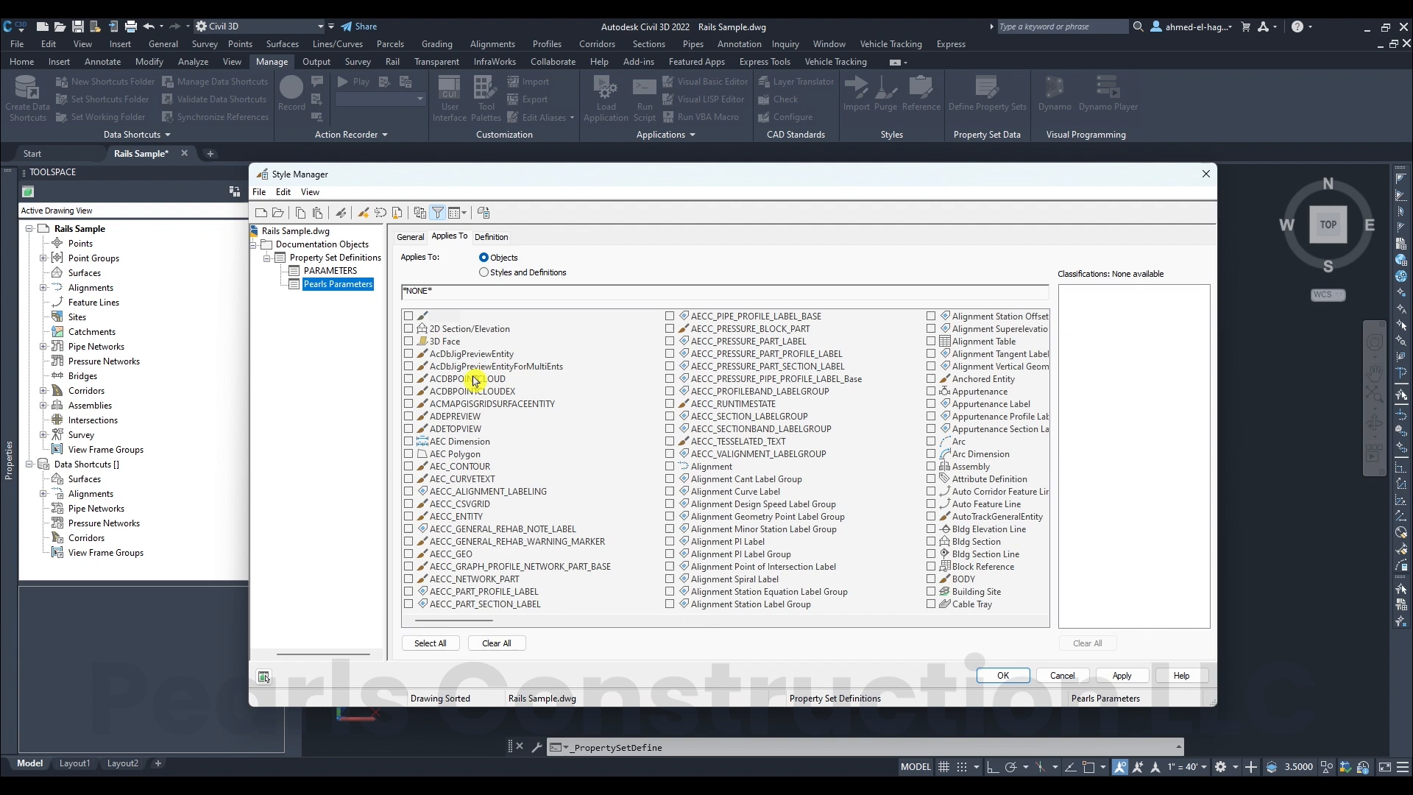
left_click(429, 643)
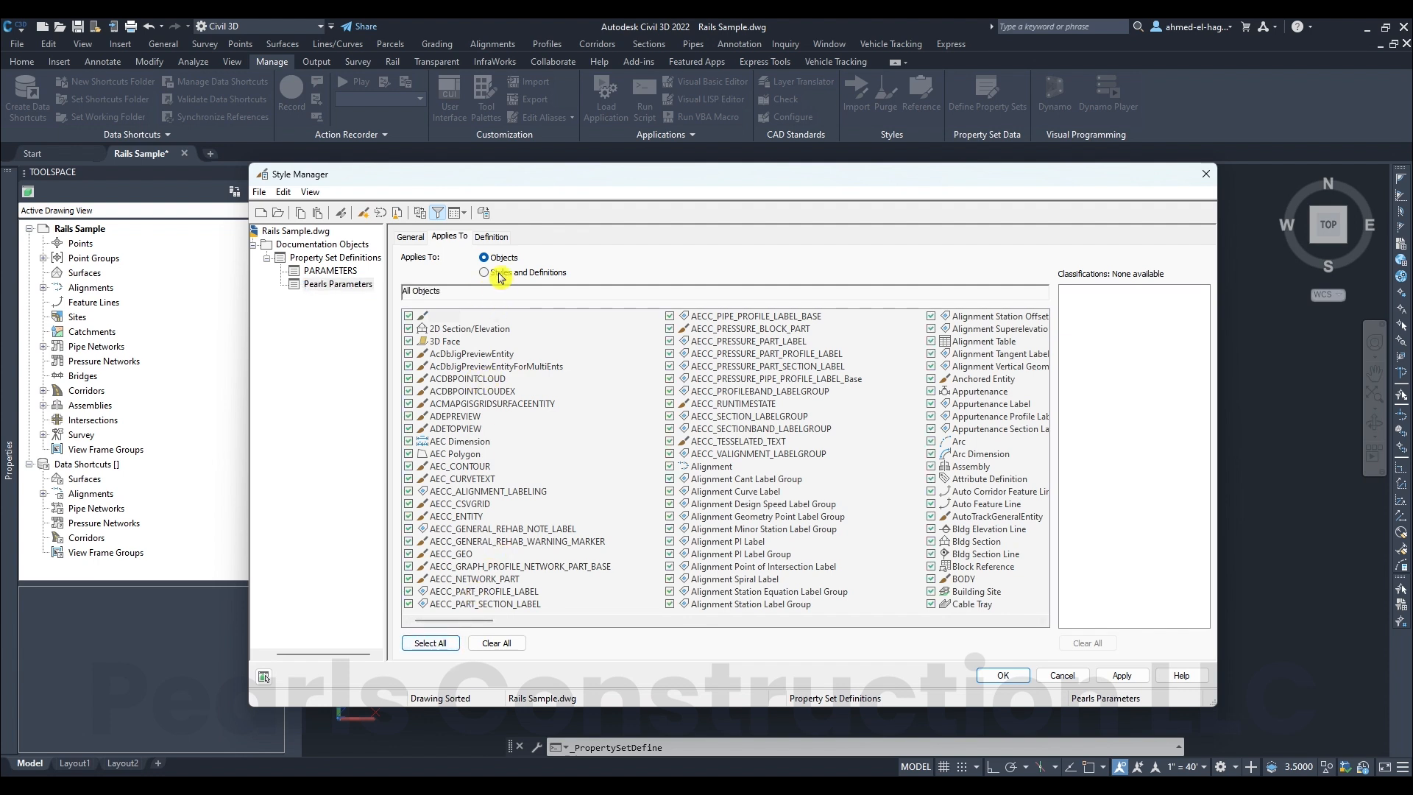
left_click(491, 236)
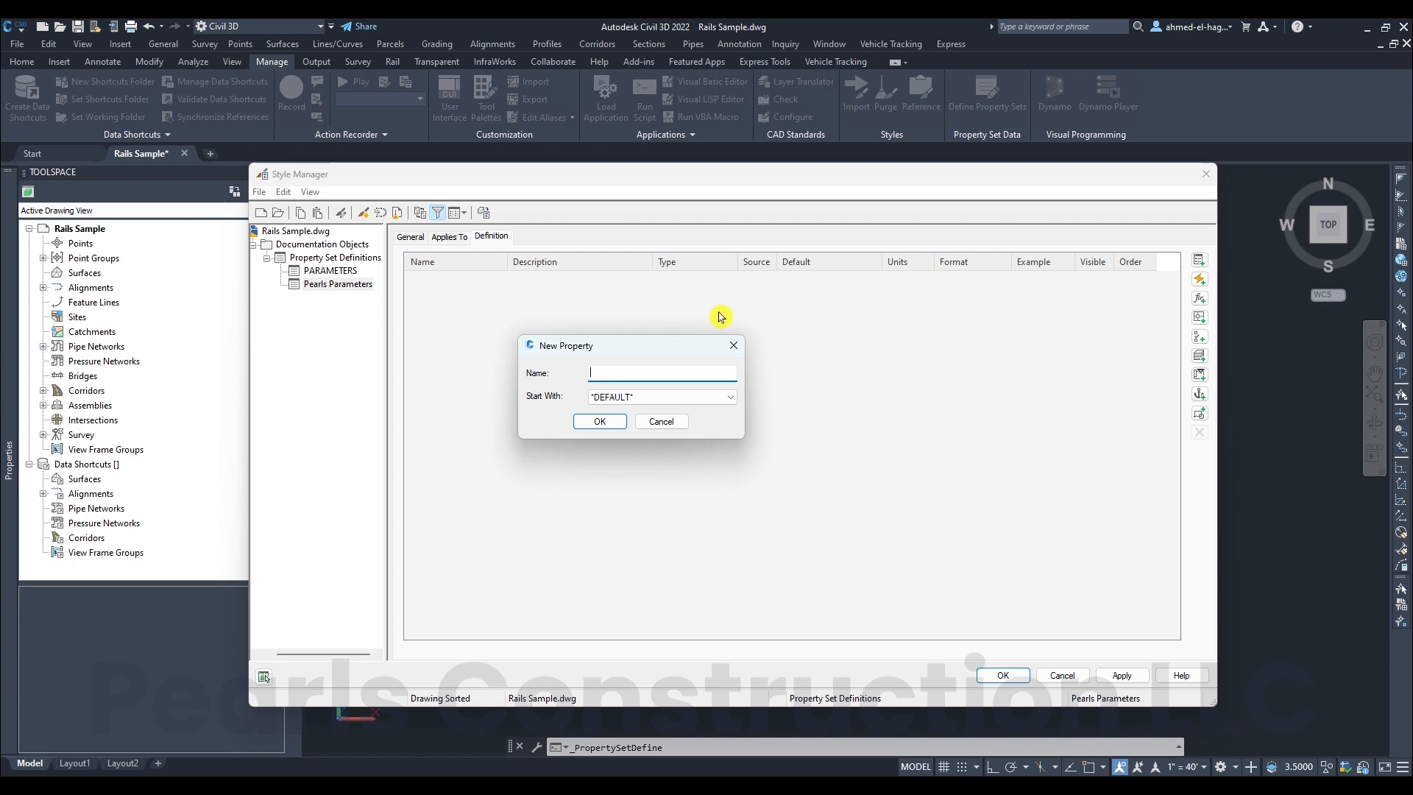
Name the new property 'Activity ID', confirm it, and close Style Manager
type("Activity")
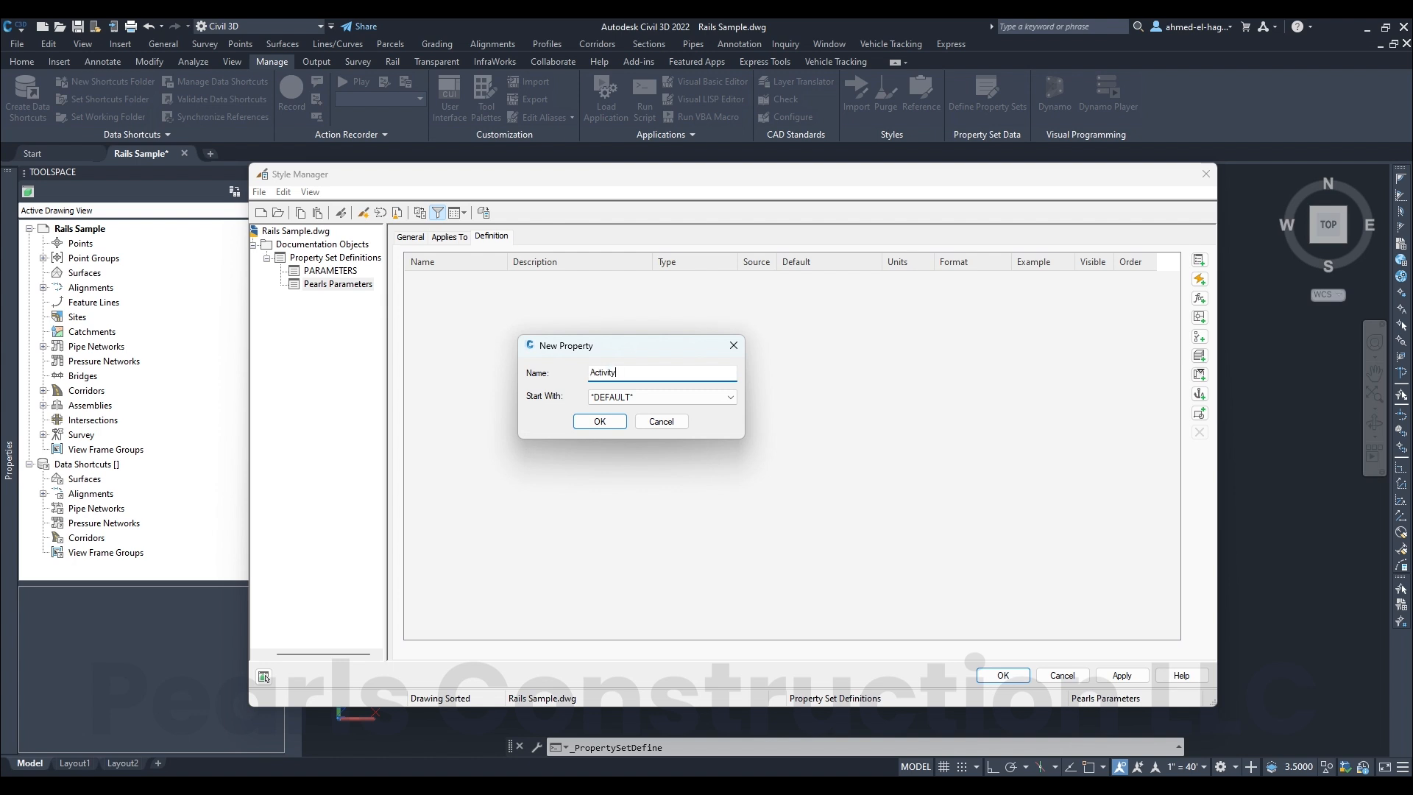
type("ID")
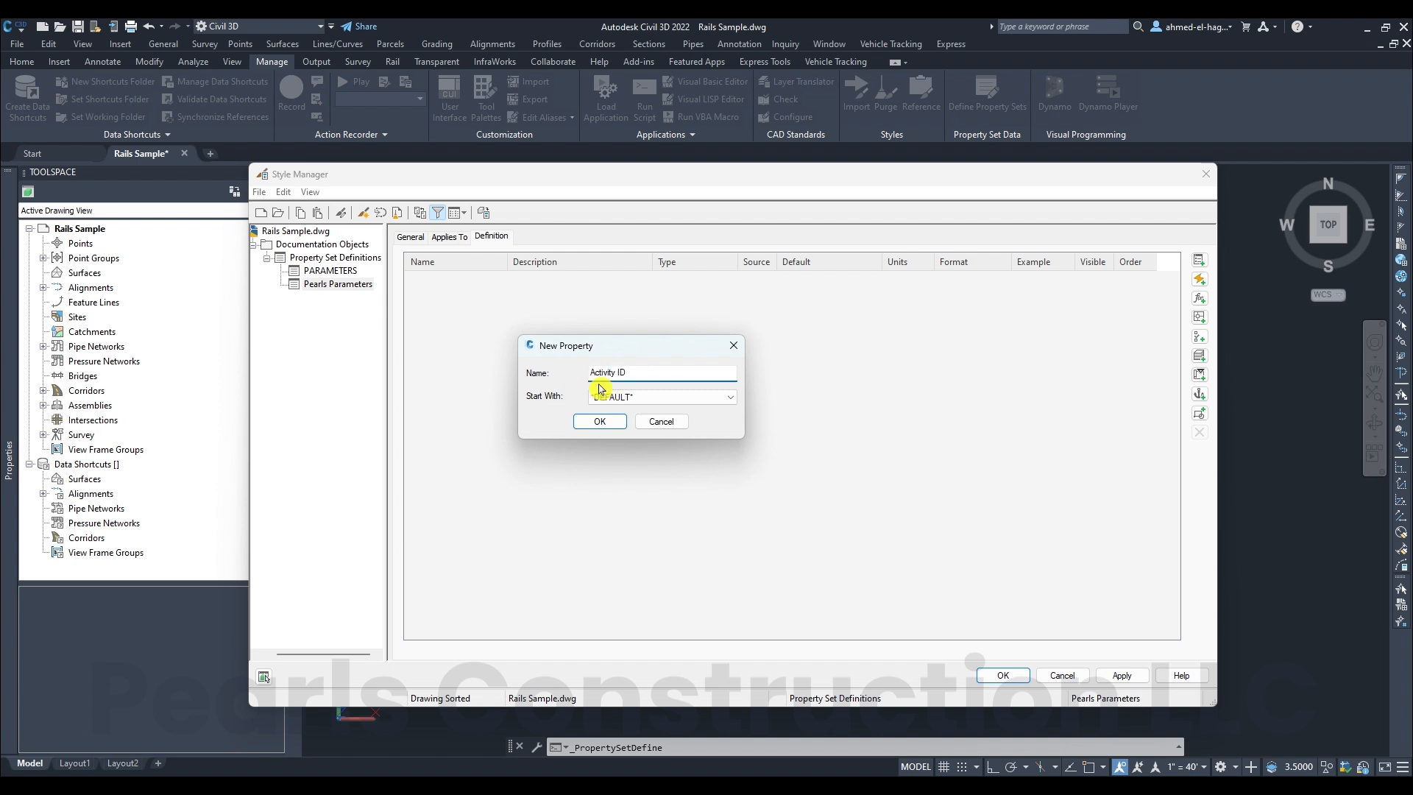
left_click(599, 421)
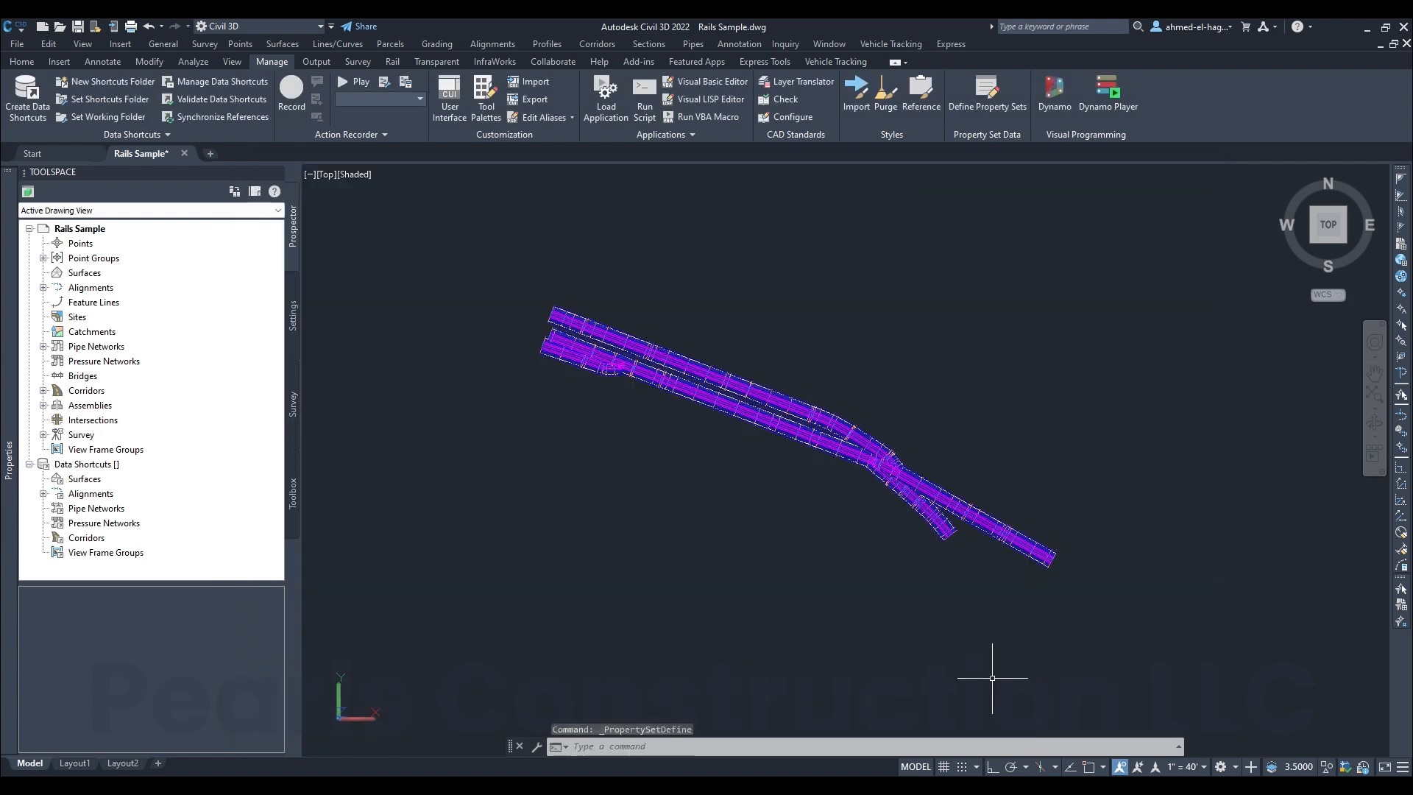
mouse_move(759, 336)
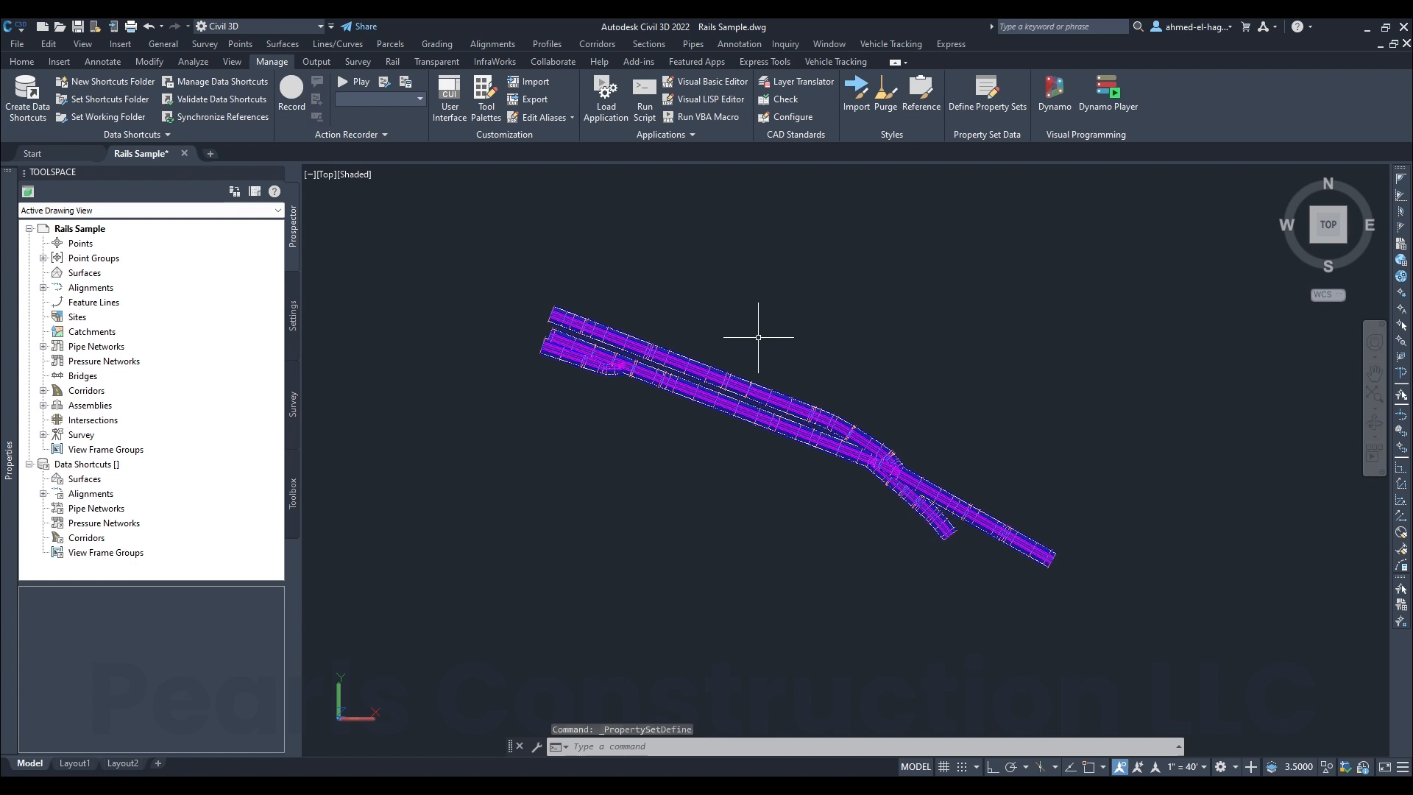
mouse_move(688, 349)
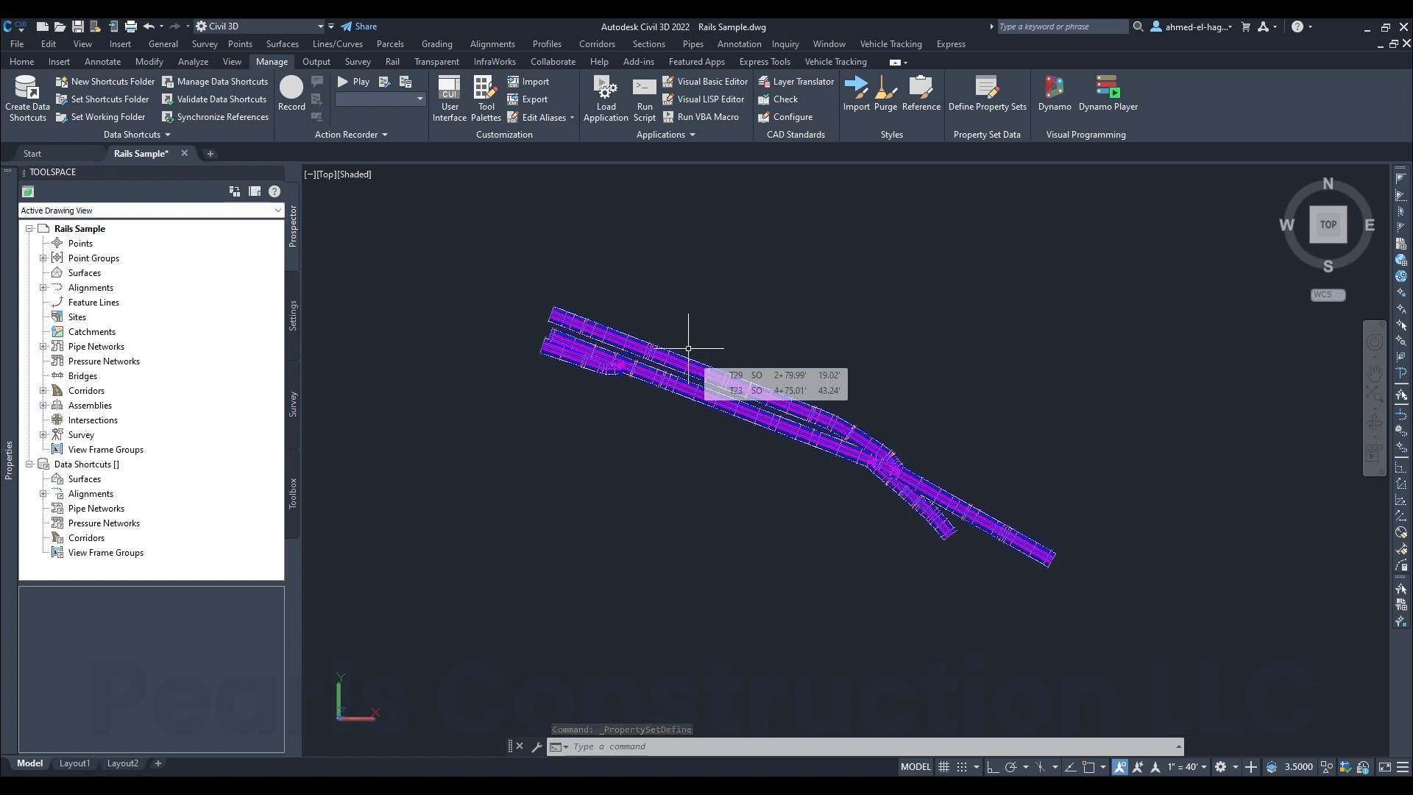
Select the upper rail corridor and list property sets to attach from Extended Data
left_click(730, 360)
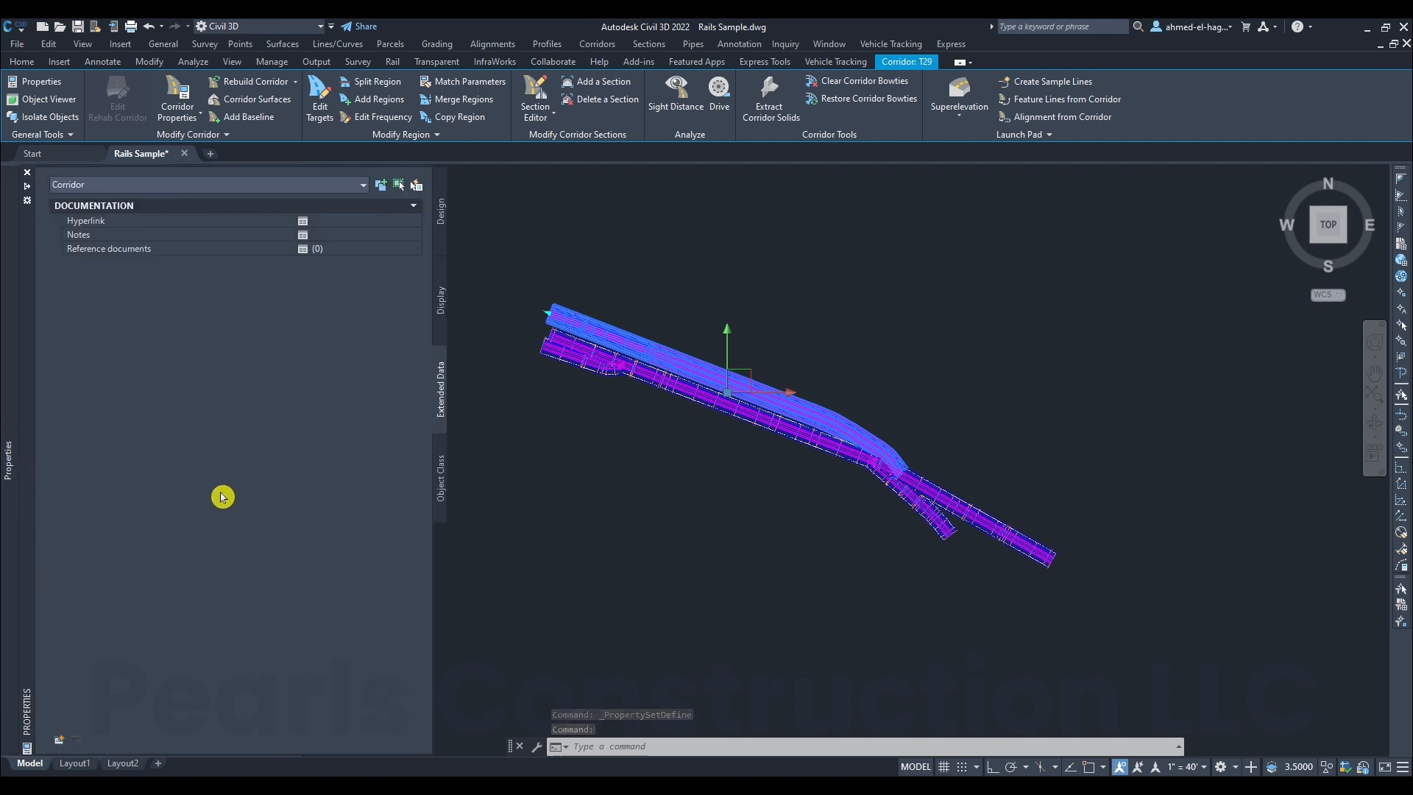
mouse_move(63, 740)
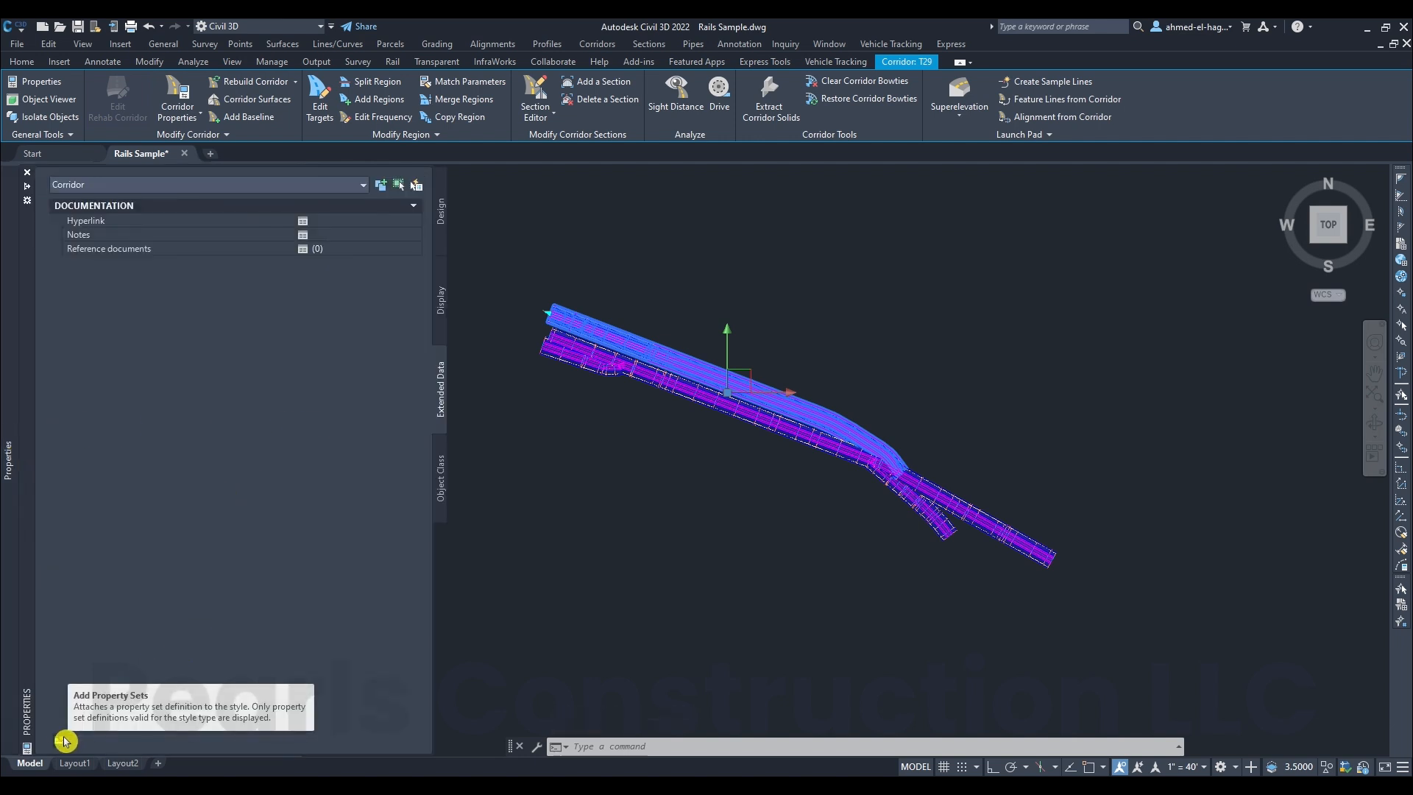
left_click(60, 739)
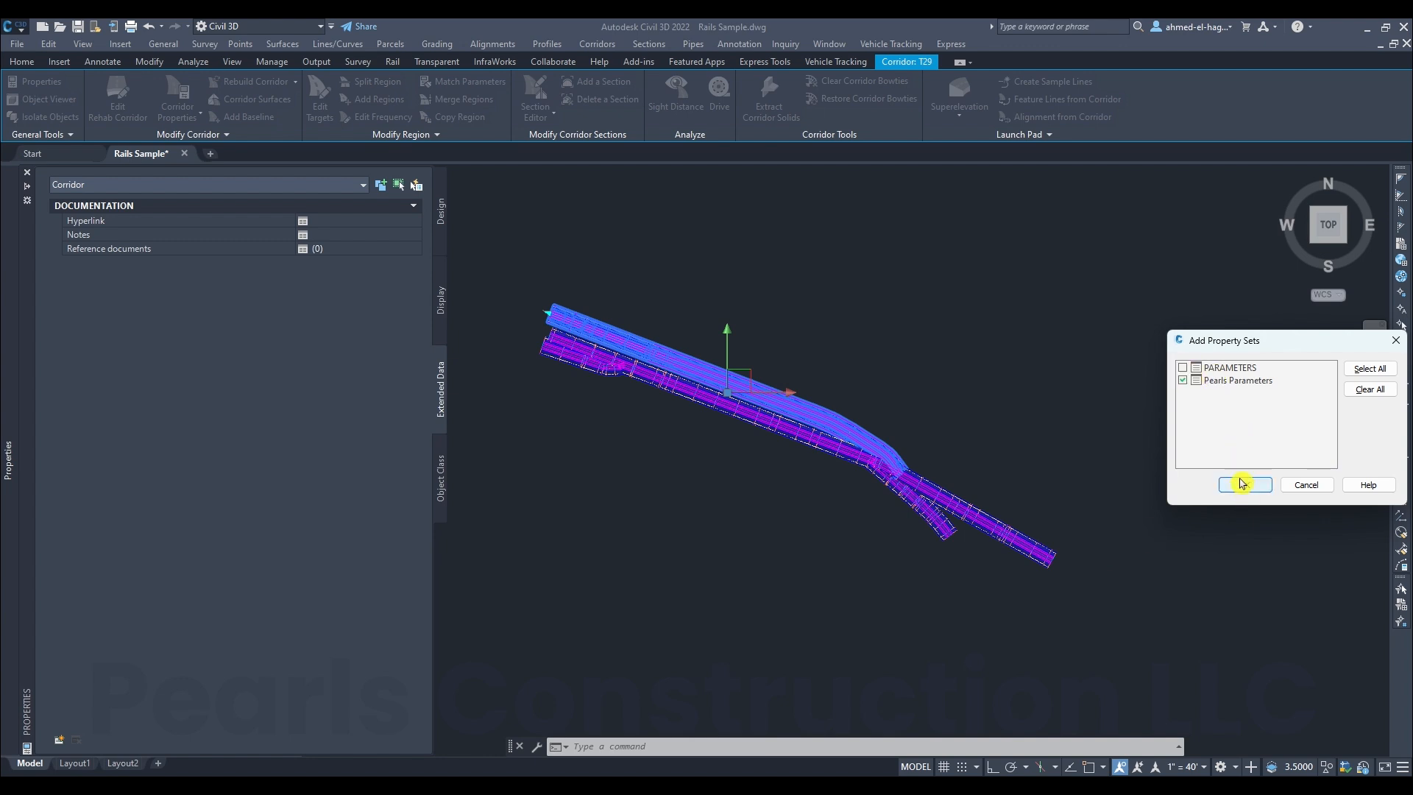
Attach Pearls Parameters to the corridor and enter Activity ID 'CN-1000'
left_click(1244, 485)
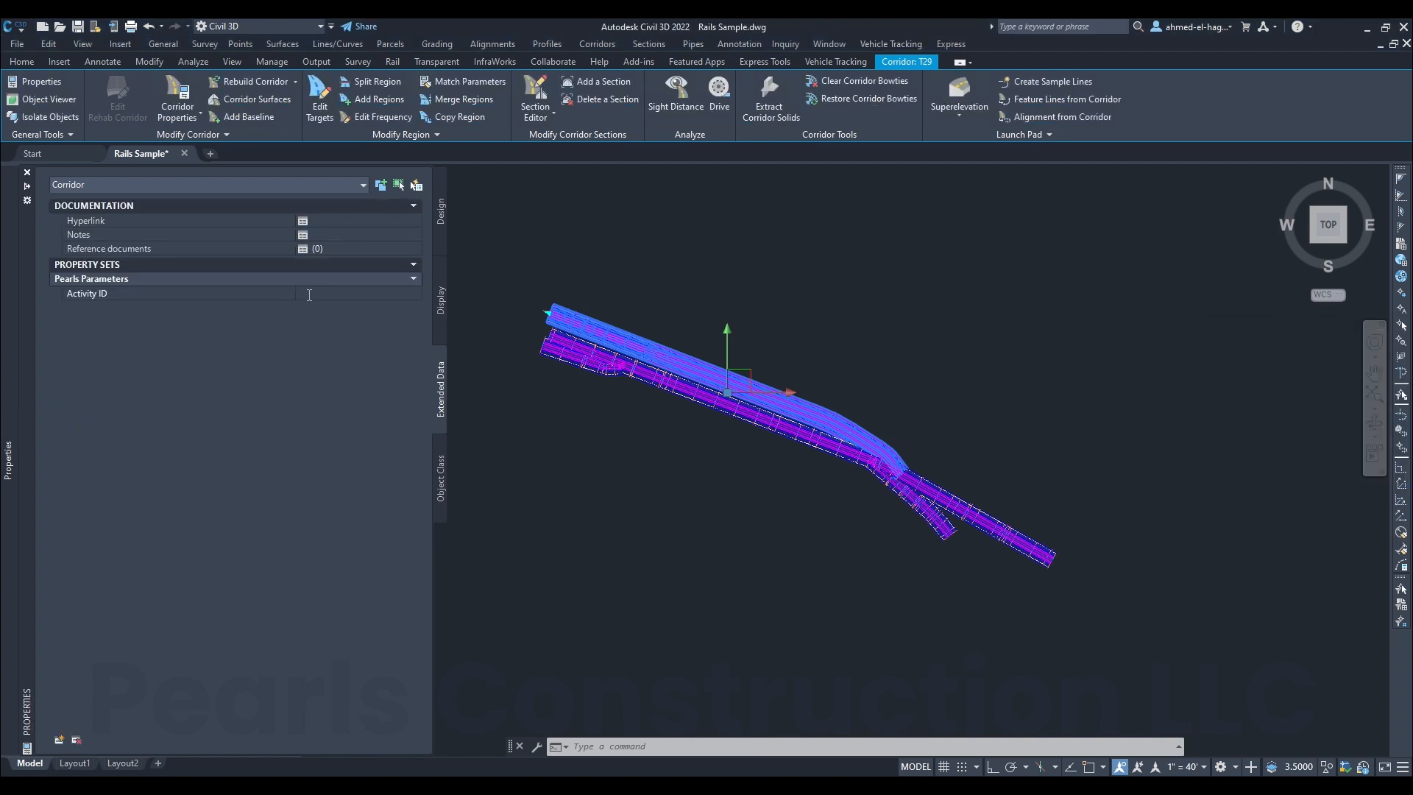
type("CN-")
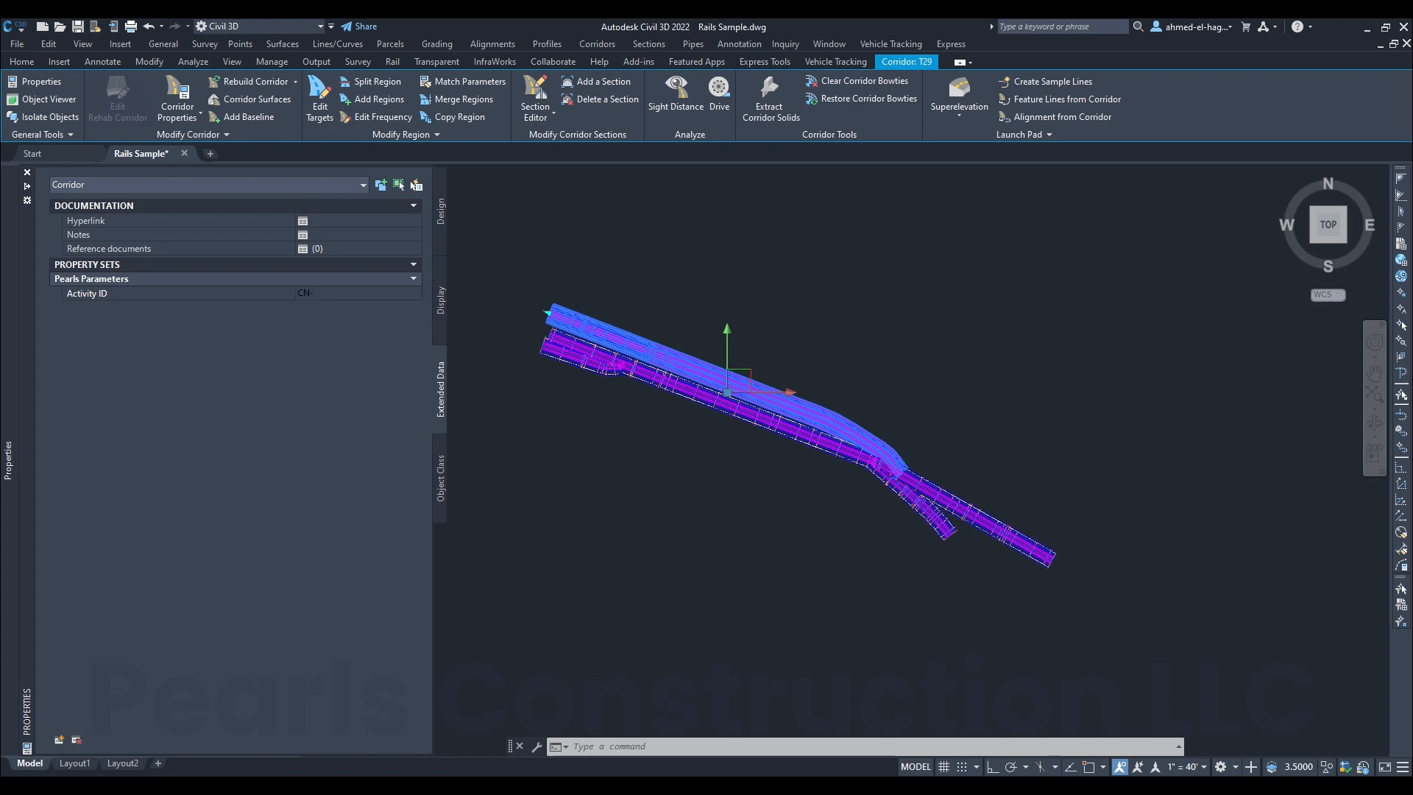
type("1000")
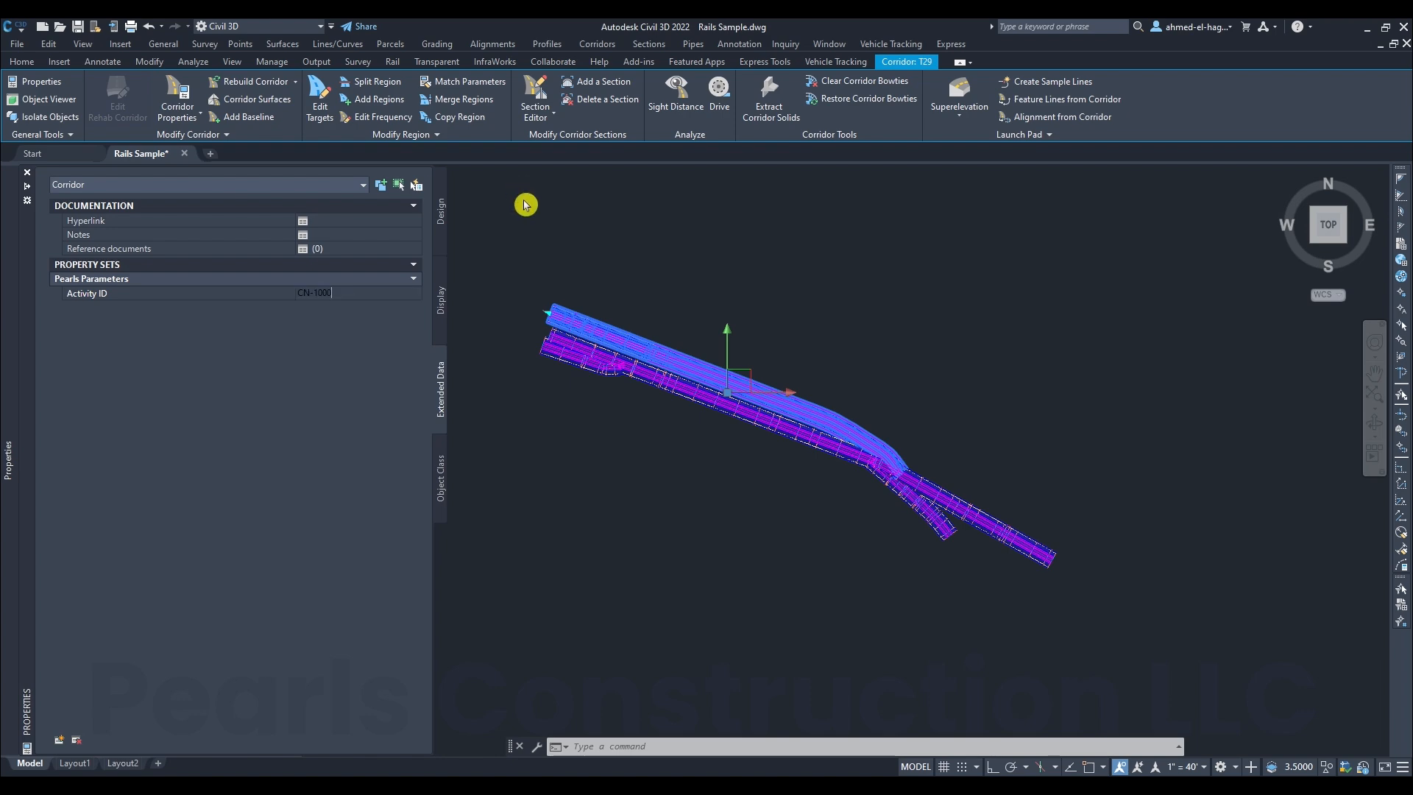